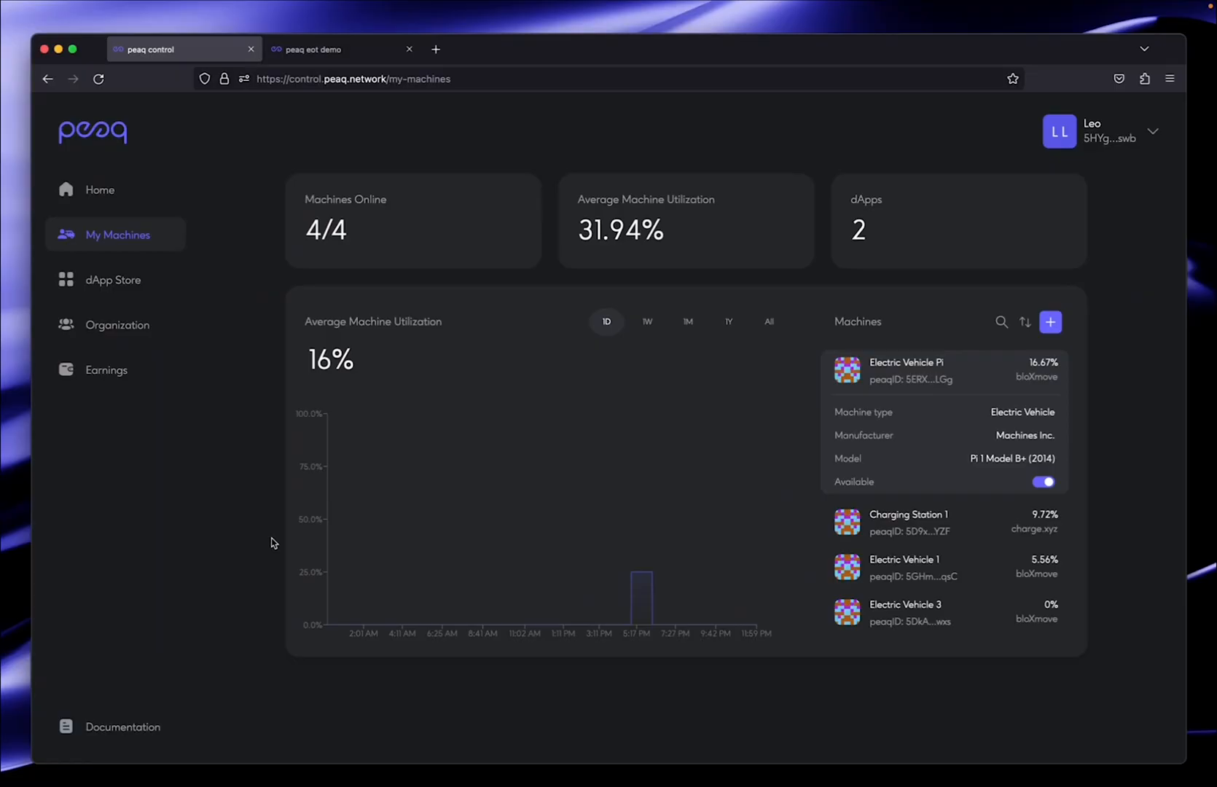
# Step: Switch to the peaq EoT Demo tab showing the welcome page
pyautogui.click(333, 49)
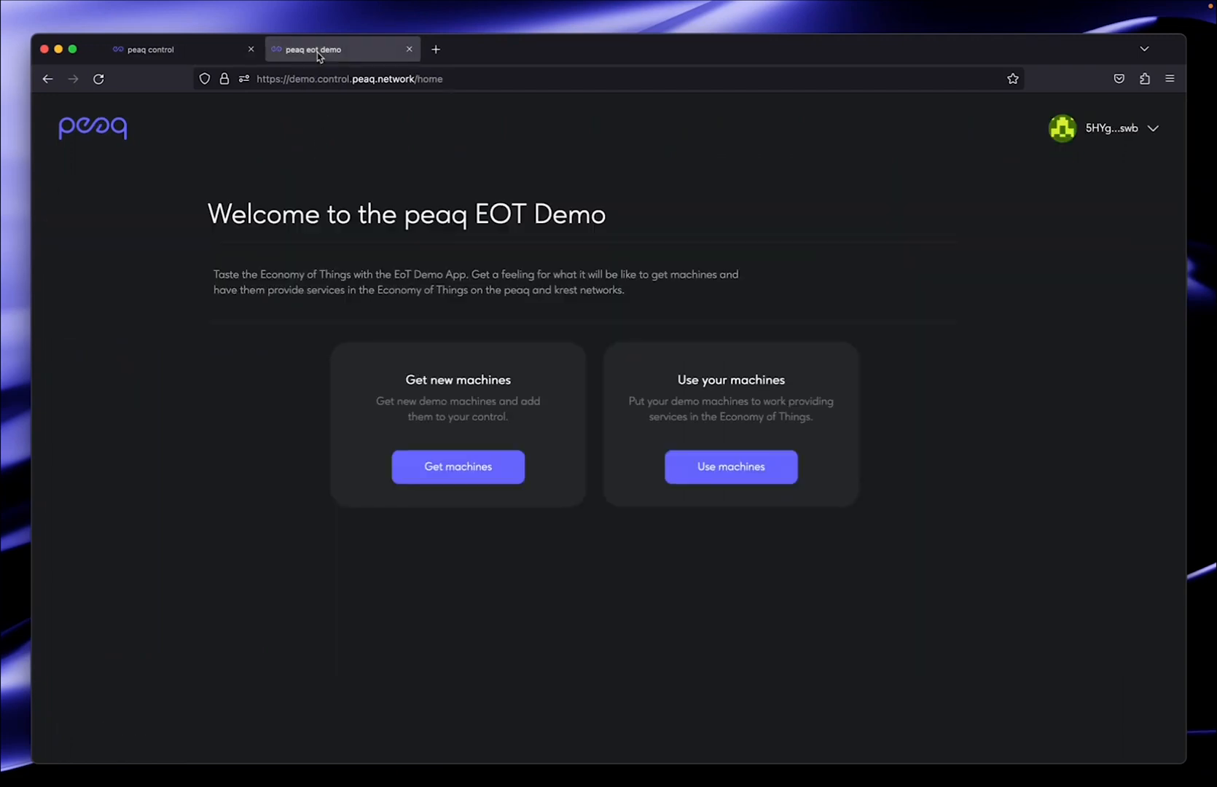
pyautogui.moveTo(306, 444)
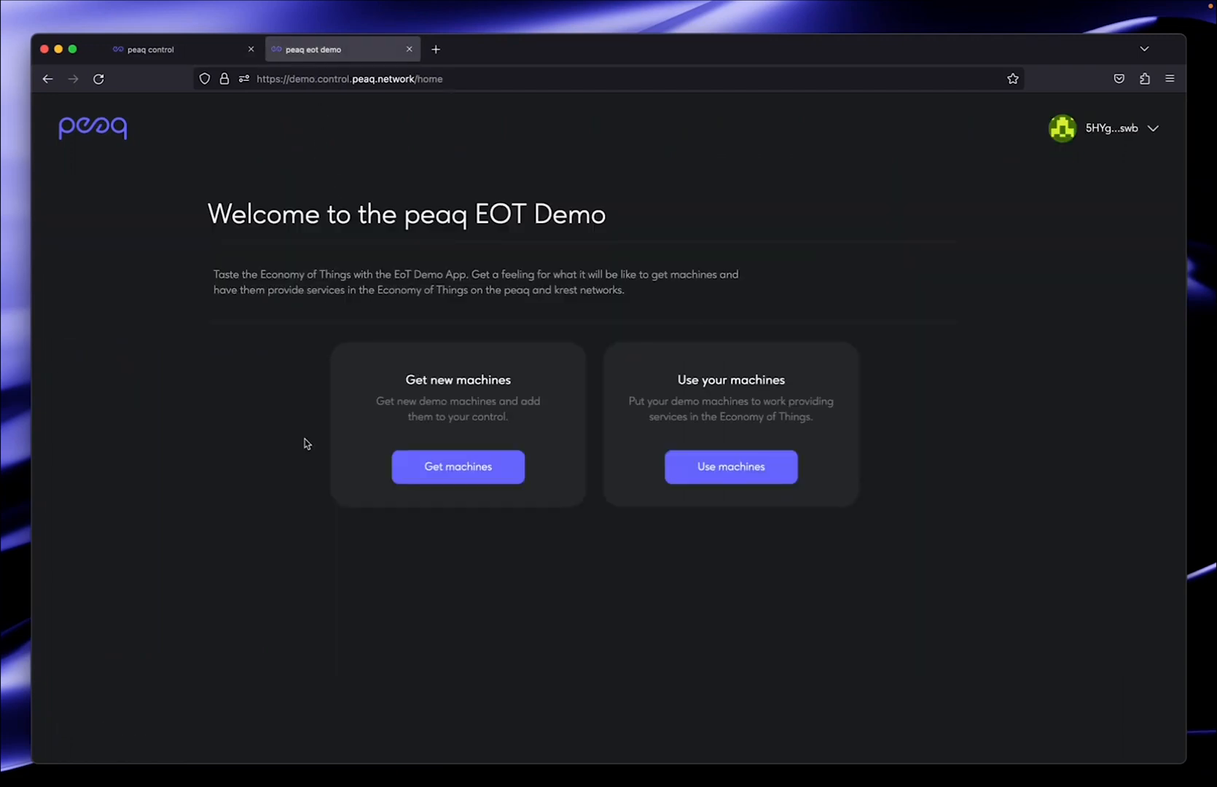
pyautogui.moveTo(545, 512)
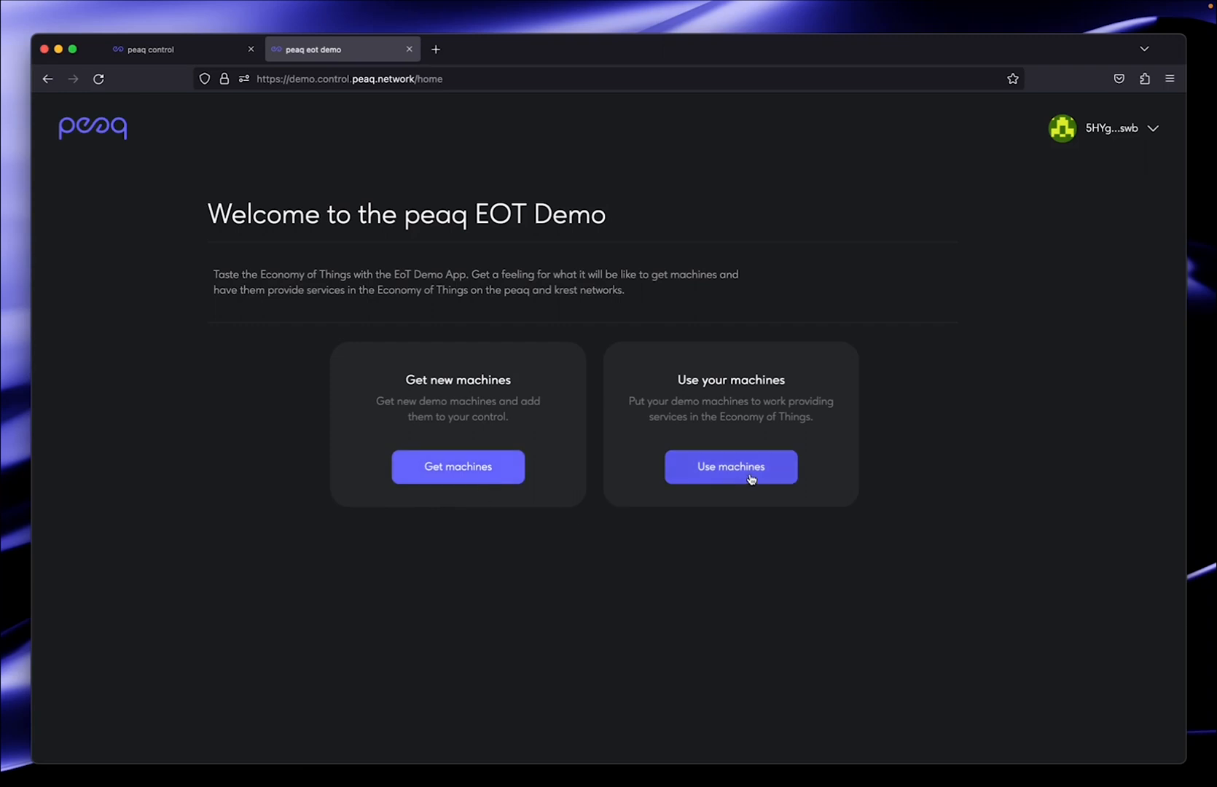
# Step: Choose 'Use machines' and select Electric Vehicle Pi from the Electric Vehicles list
pyautogui.click(730, 467)
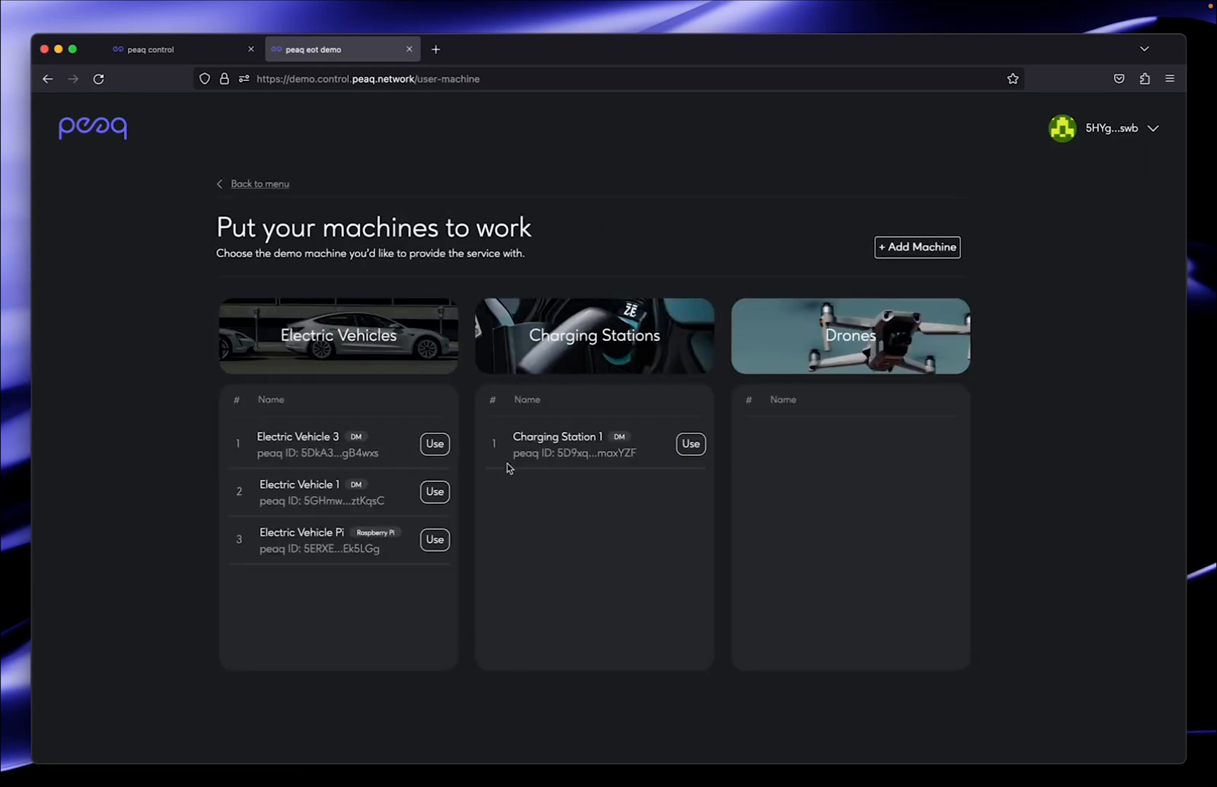
pyautogui.moveTo(564, 575)
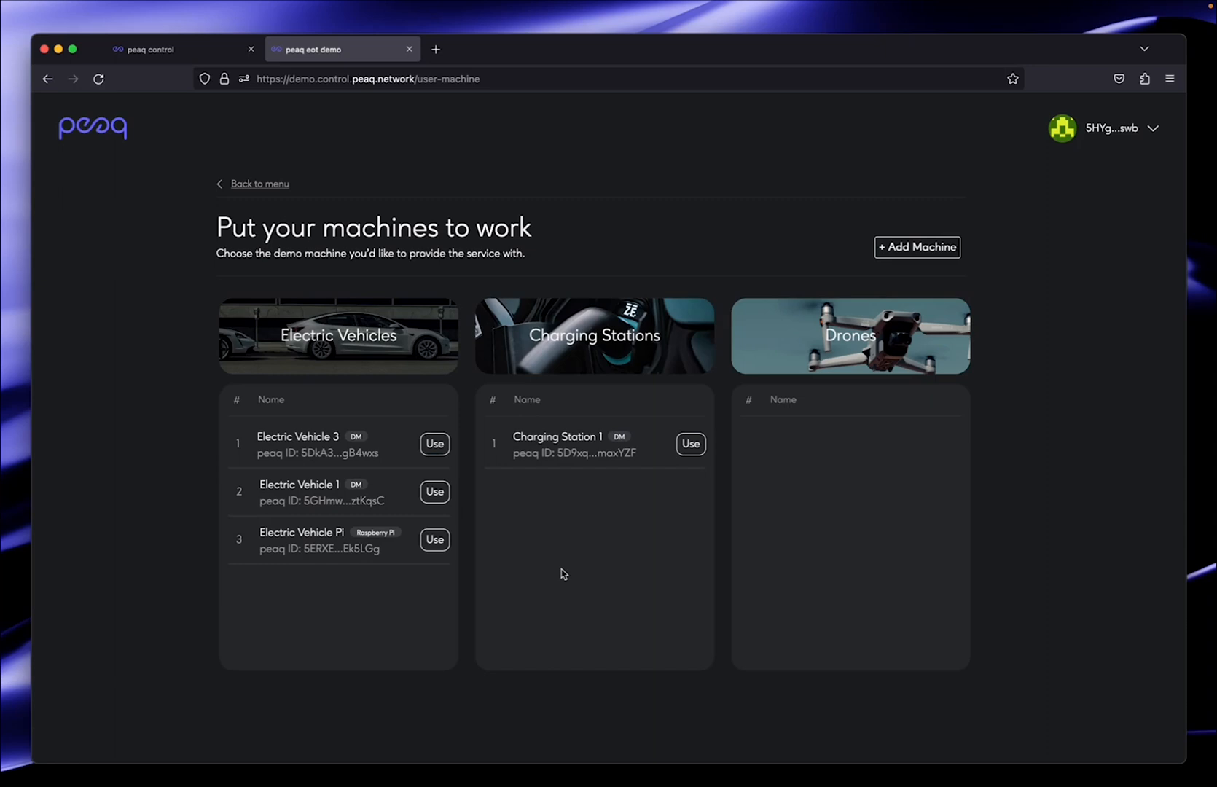
pyautogui.moveTo(376, 528)
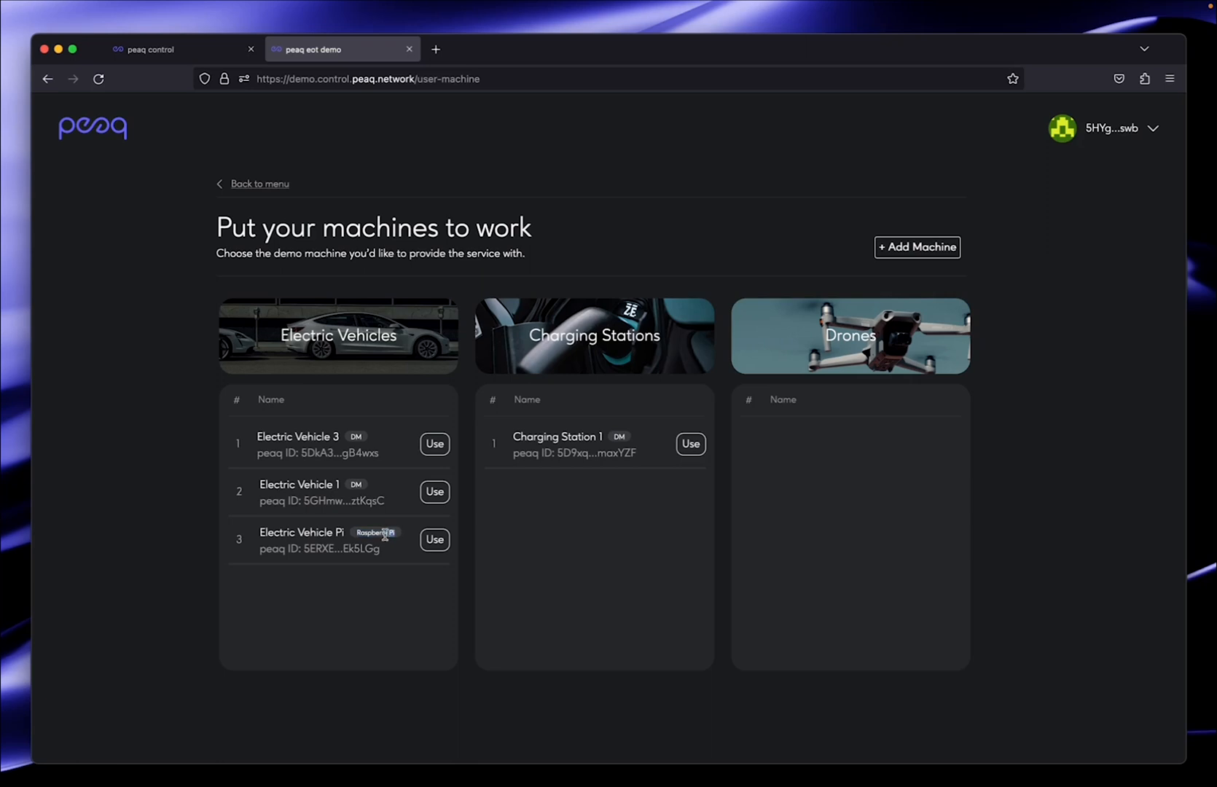
pyautogui.moveTo(354, 485)
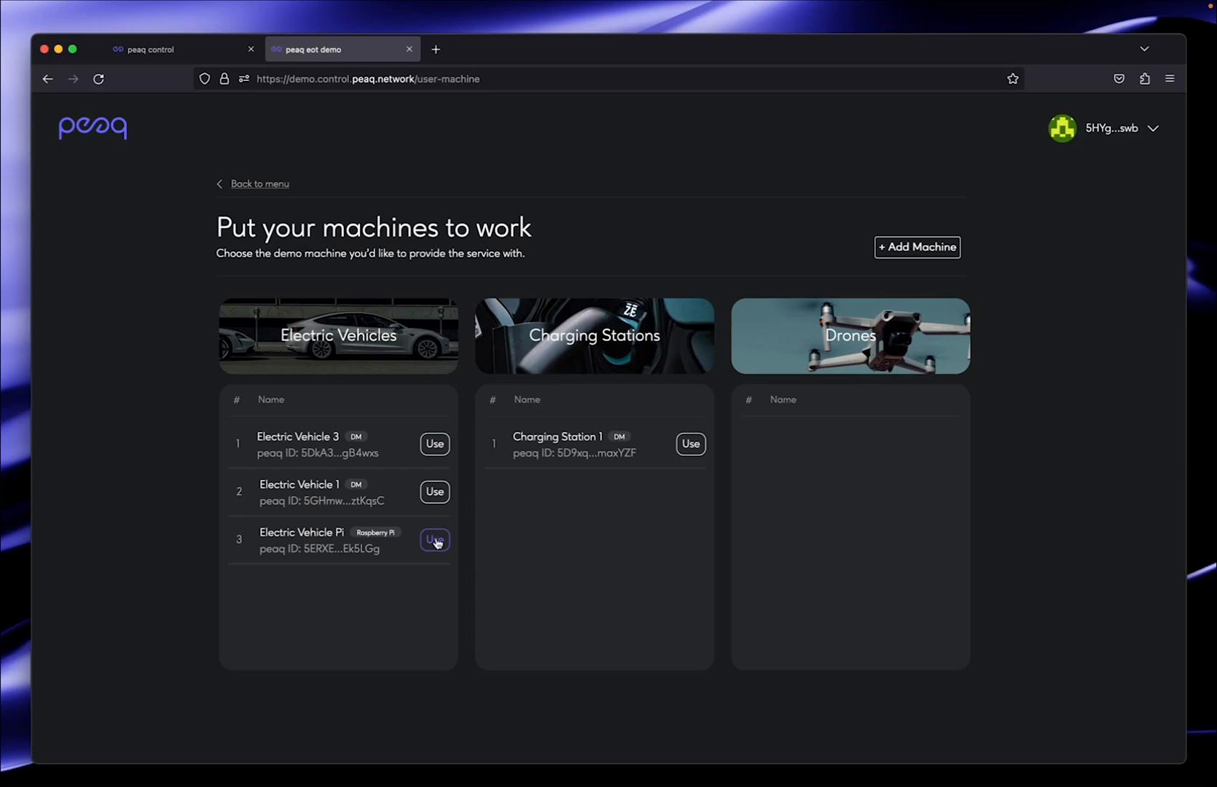
pyautogui.click(434, 540)
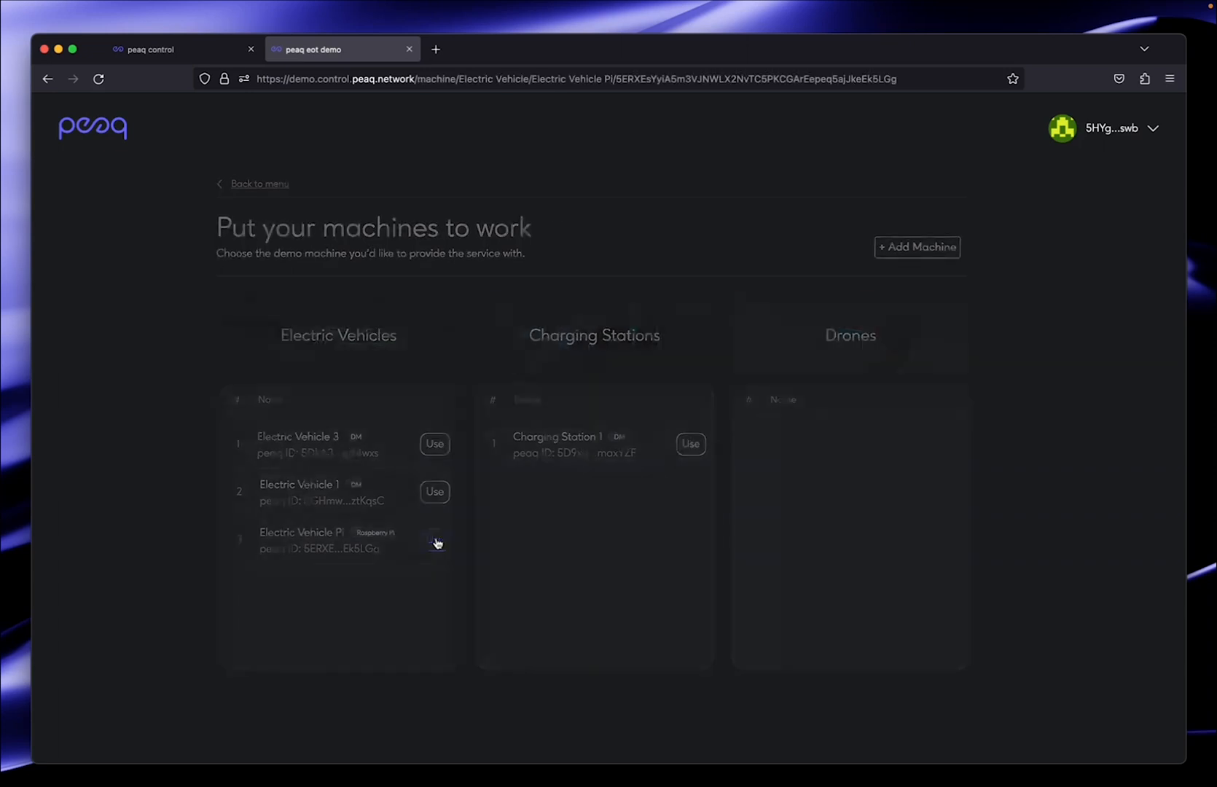
# Step: Rent Electric Vehicle Pi for 40 minutes under Car Sharing, earning 2 AGUNG
pyautogui.click(434, 541)
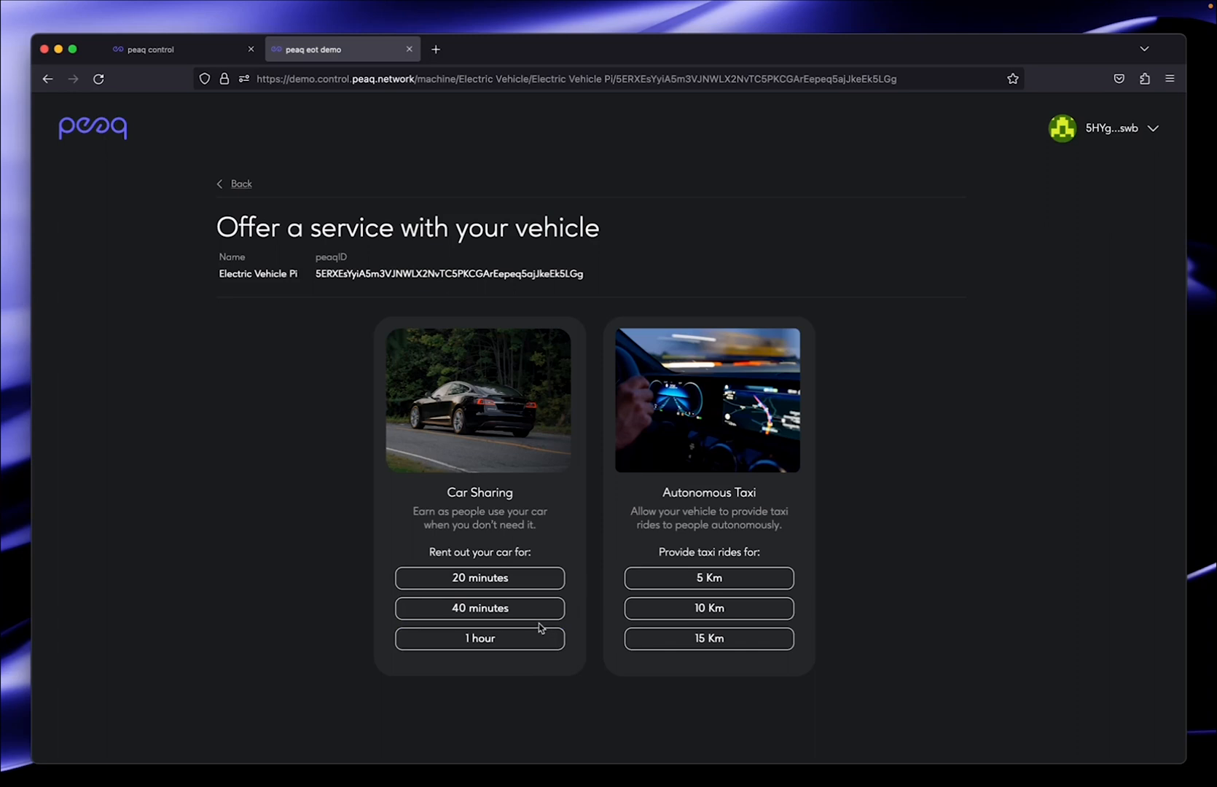
pyautogui.click(479, 607)
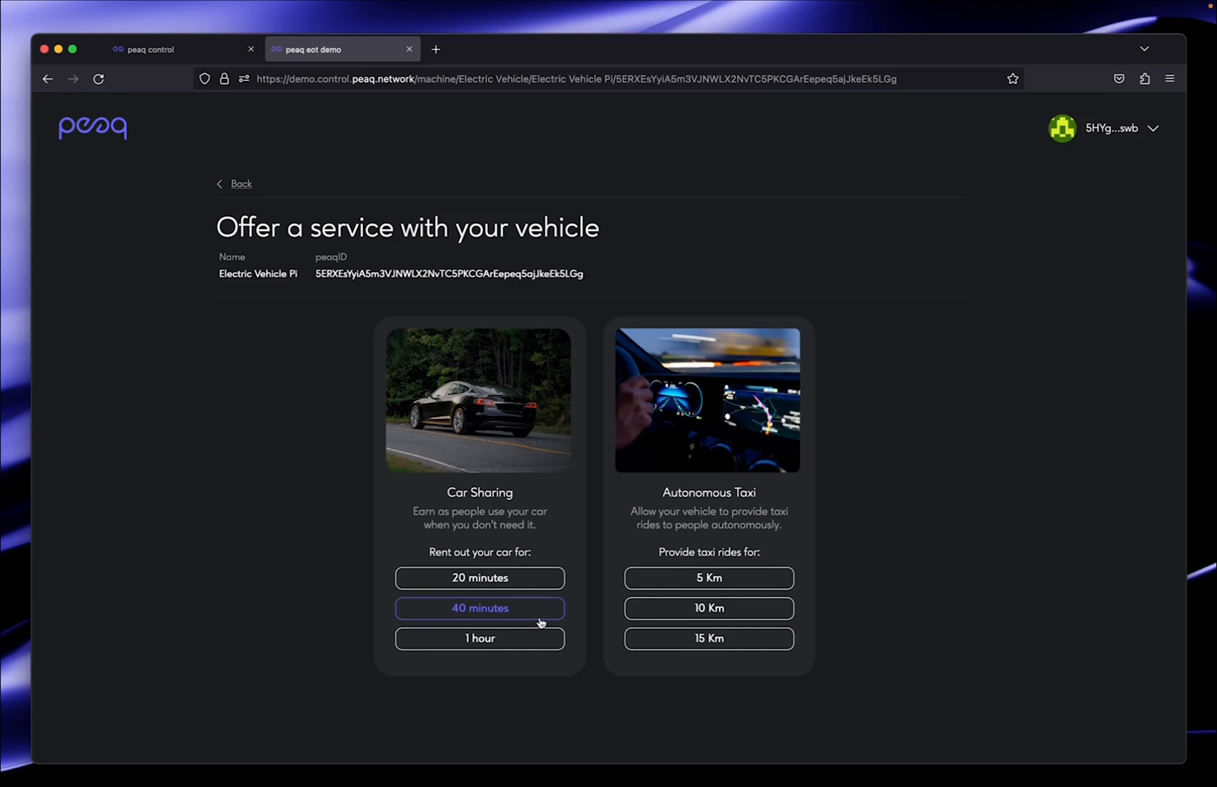
pyautogui.click(479, 608)
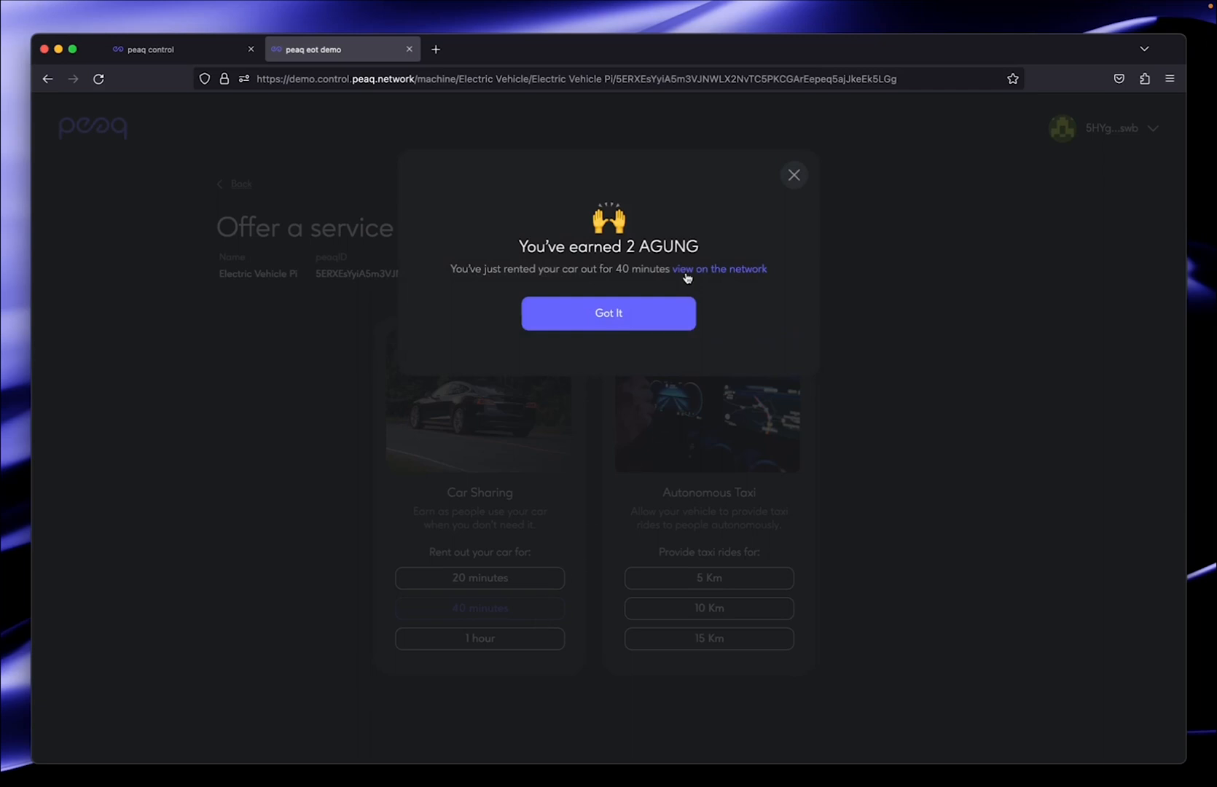
pyautogui.moveTo(667, 254)
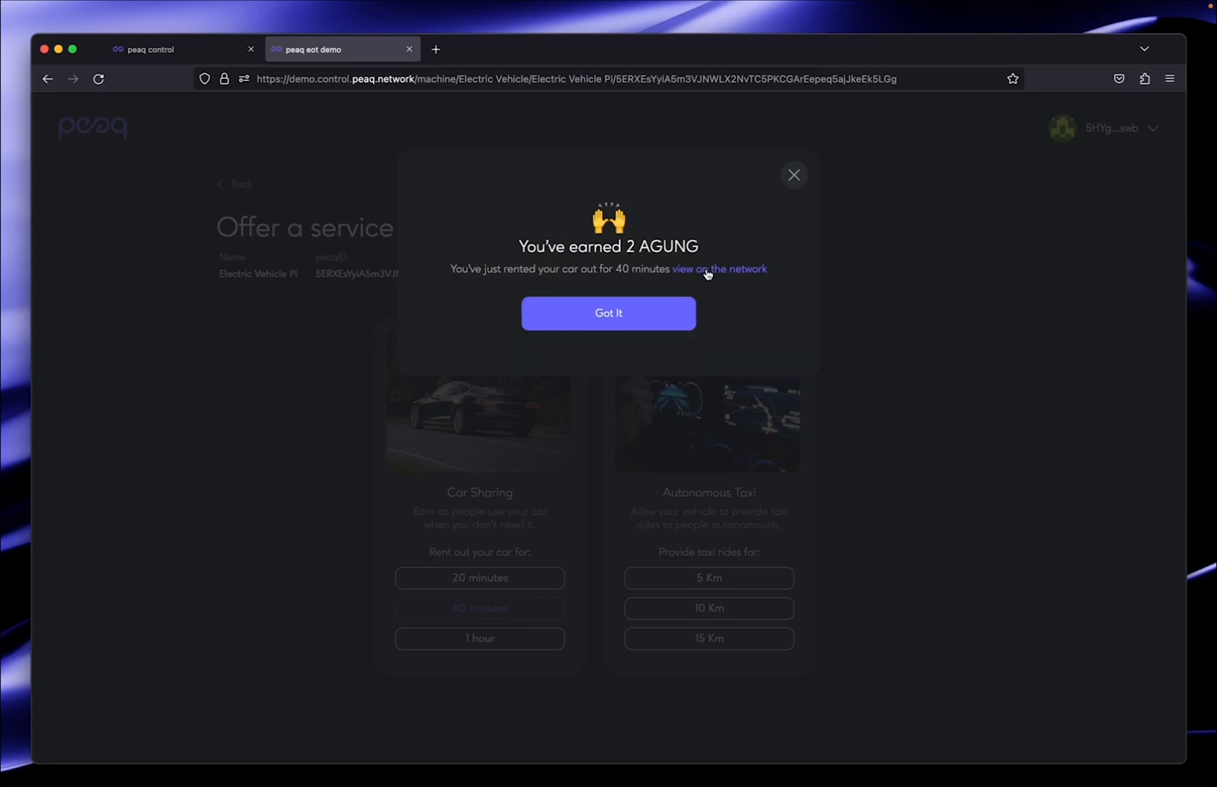
# Step: Follow 'view on the network' to open the payMachineUsage extrinsic in Polkadot/Substrate Portal
pyautogui.click(718, 269)
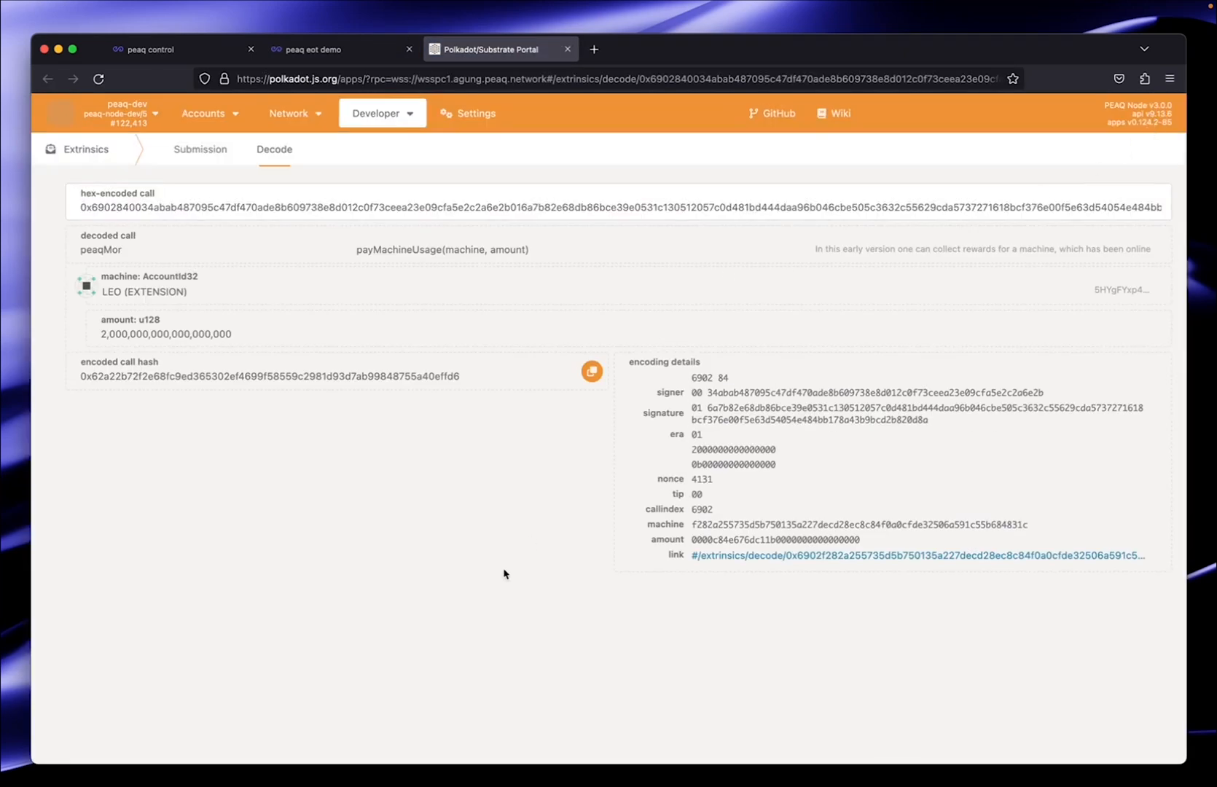
pyautogui.moveTo(109, 339)
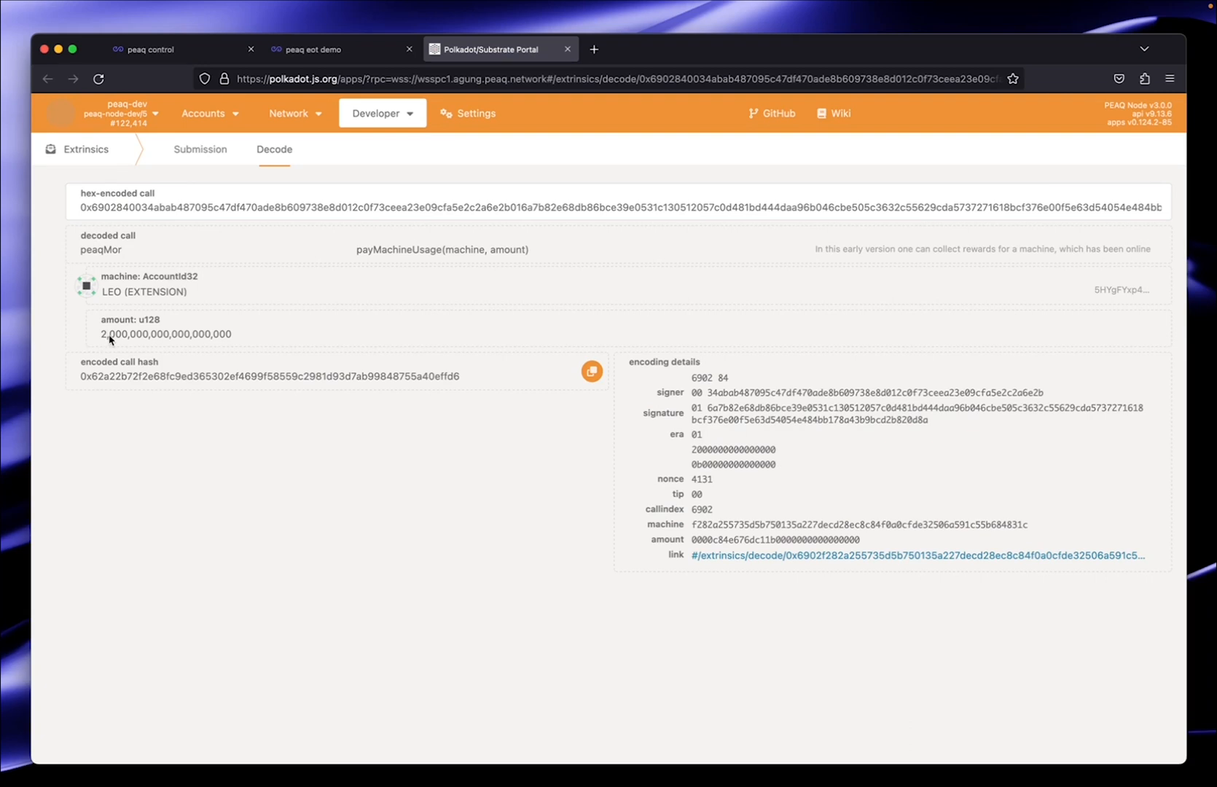
pyautogui.moveTo(121, 339)
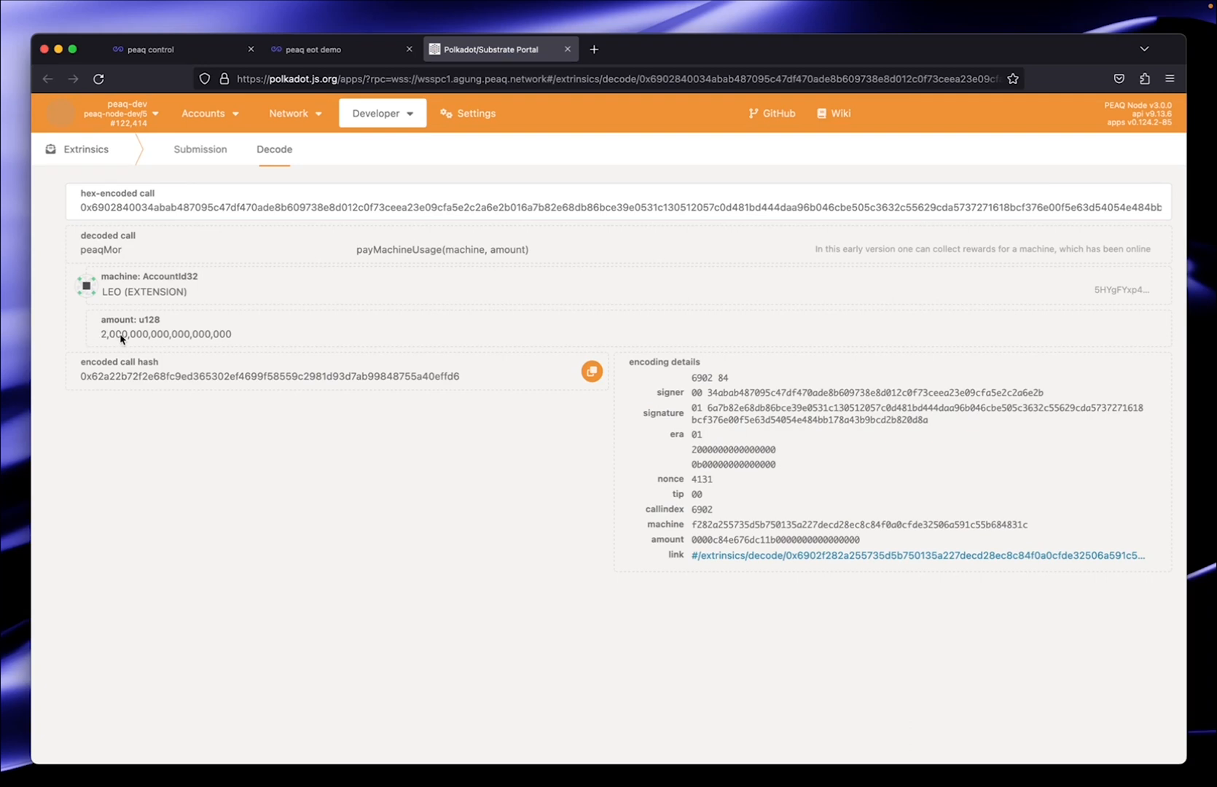
pyautogui.moveTo(210, 425)
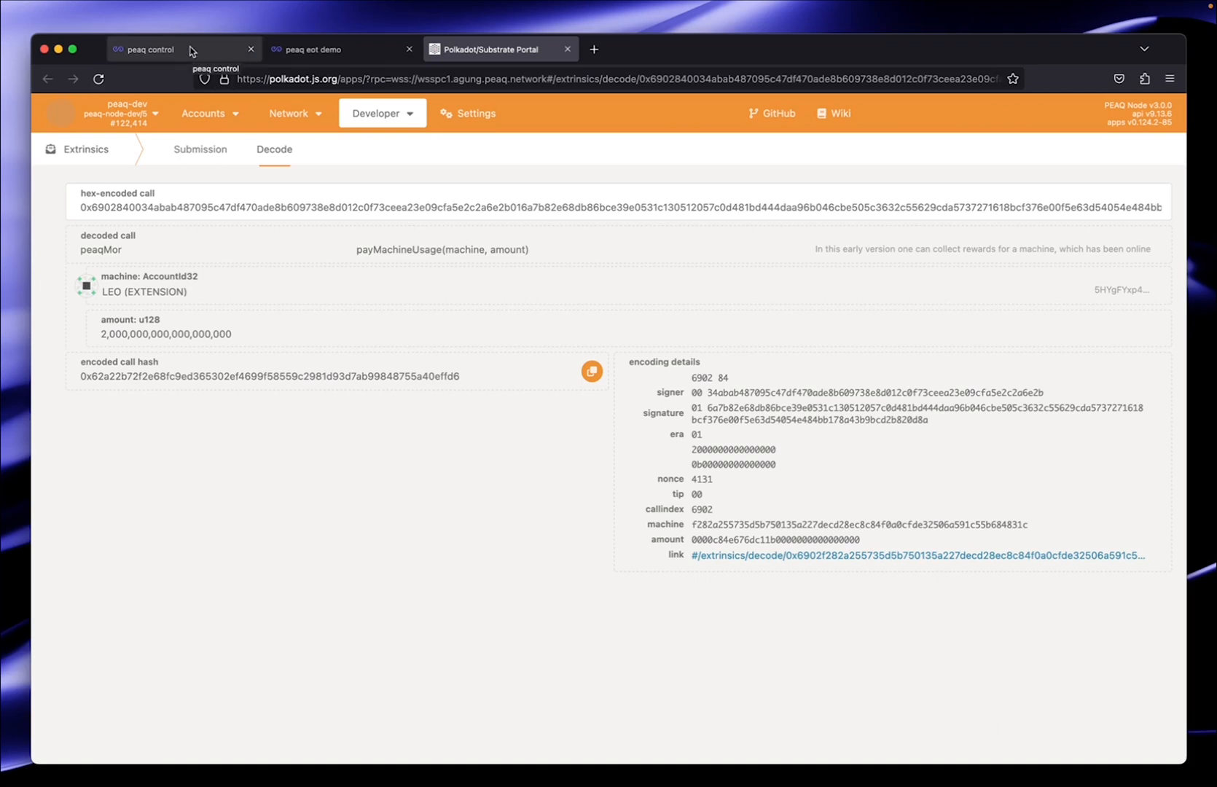
# Step: Return to peaq control and show Earnings, totalling 23 $AG
pyautogui.click(155, 49)
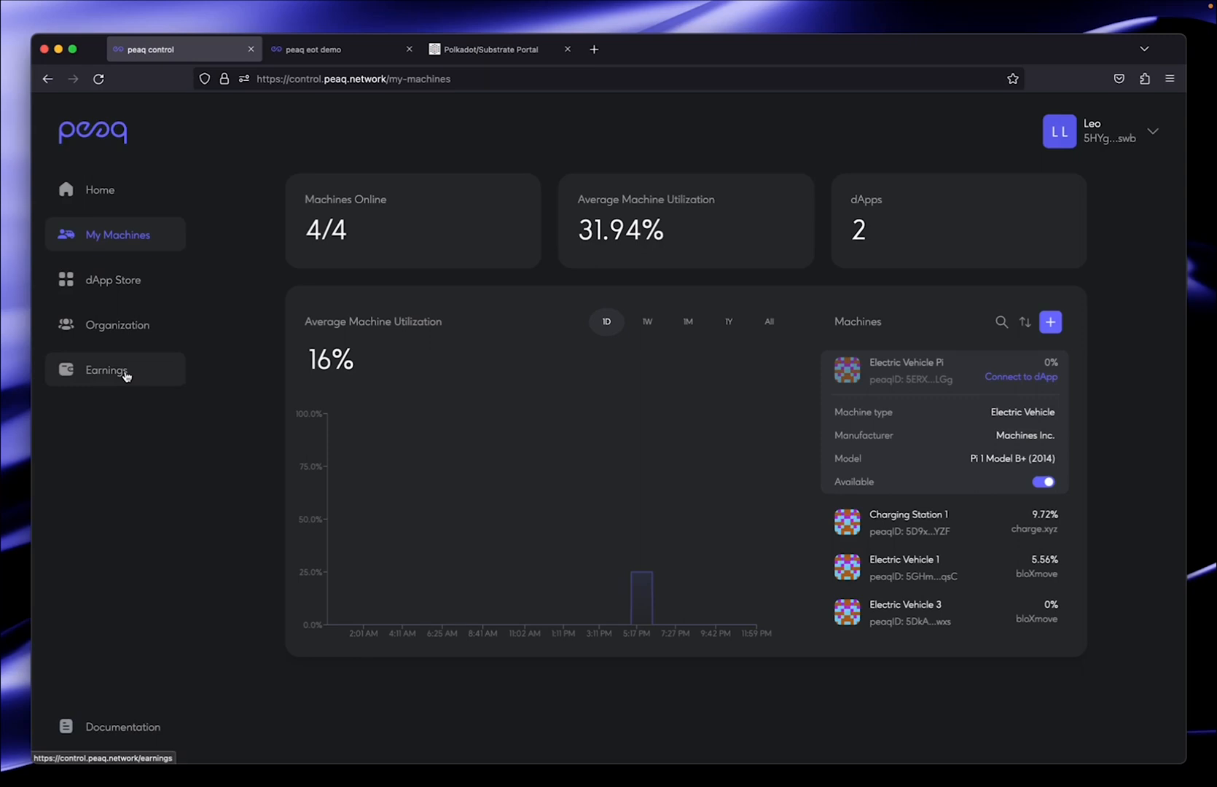
pyautogui.click(107, 370)
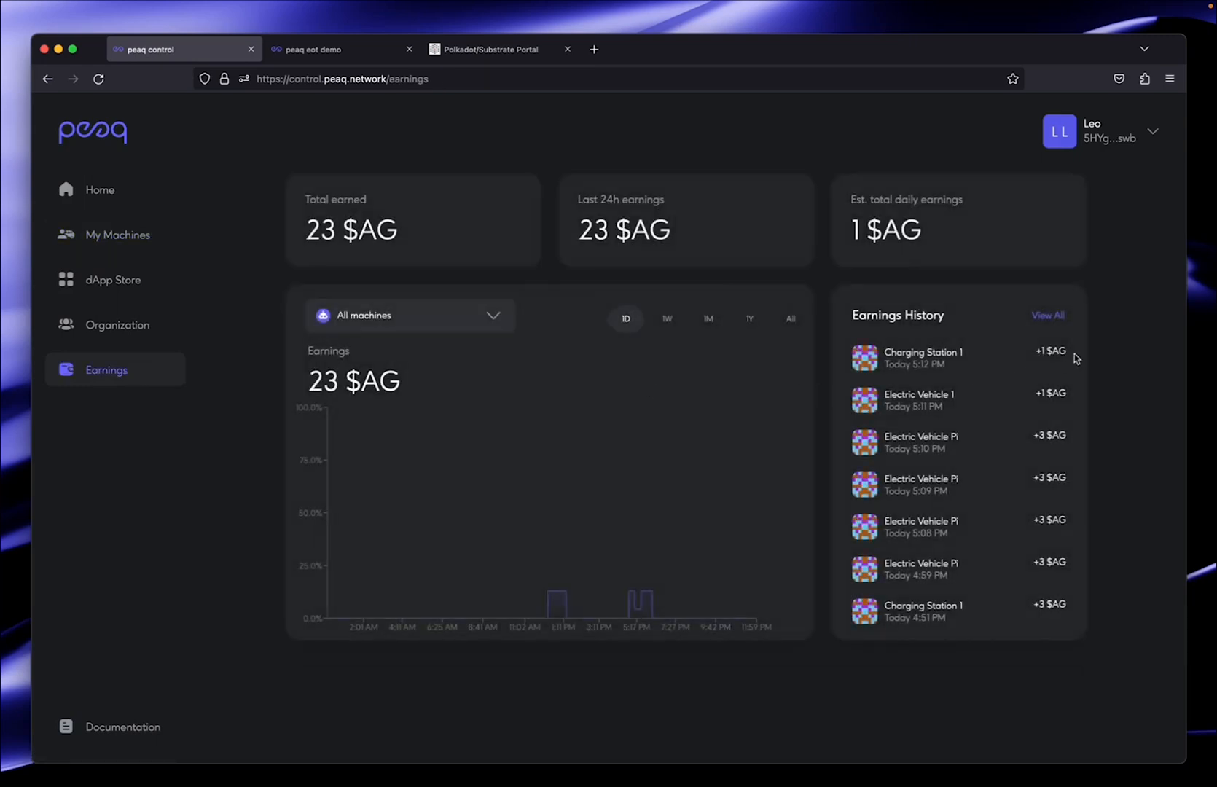
pyautogui.moveTo(1048, 319)
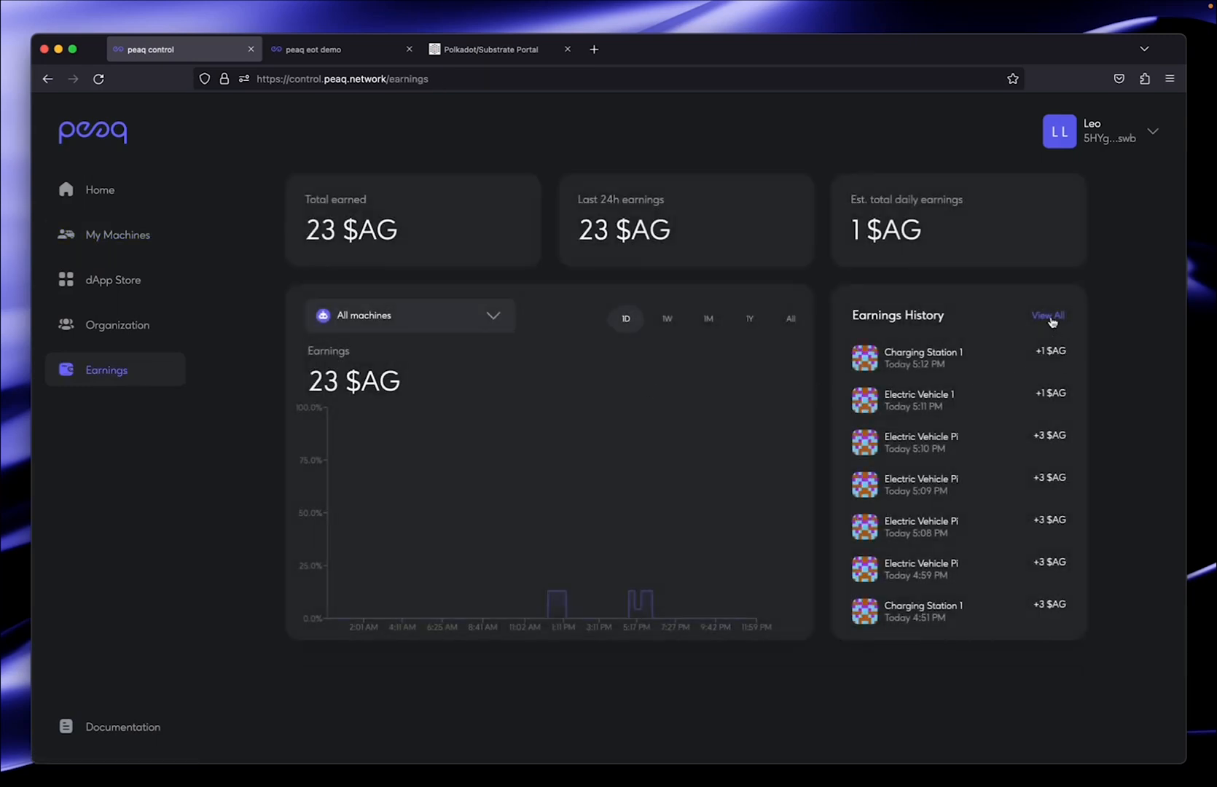
# Step: Expand Earnings History via 'View All', topped by Electric Vehicle Pi's +2 $AG
pyautogui.click(1047, 315)
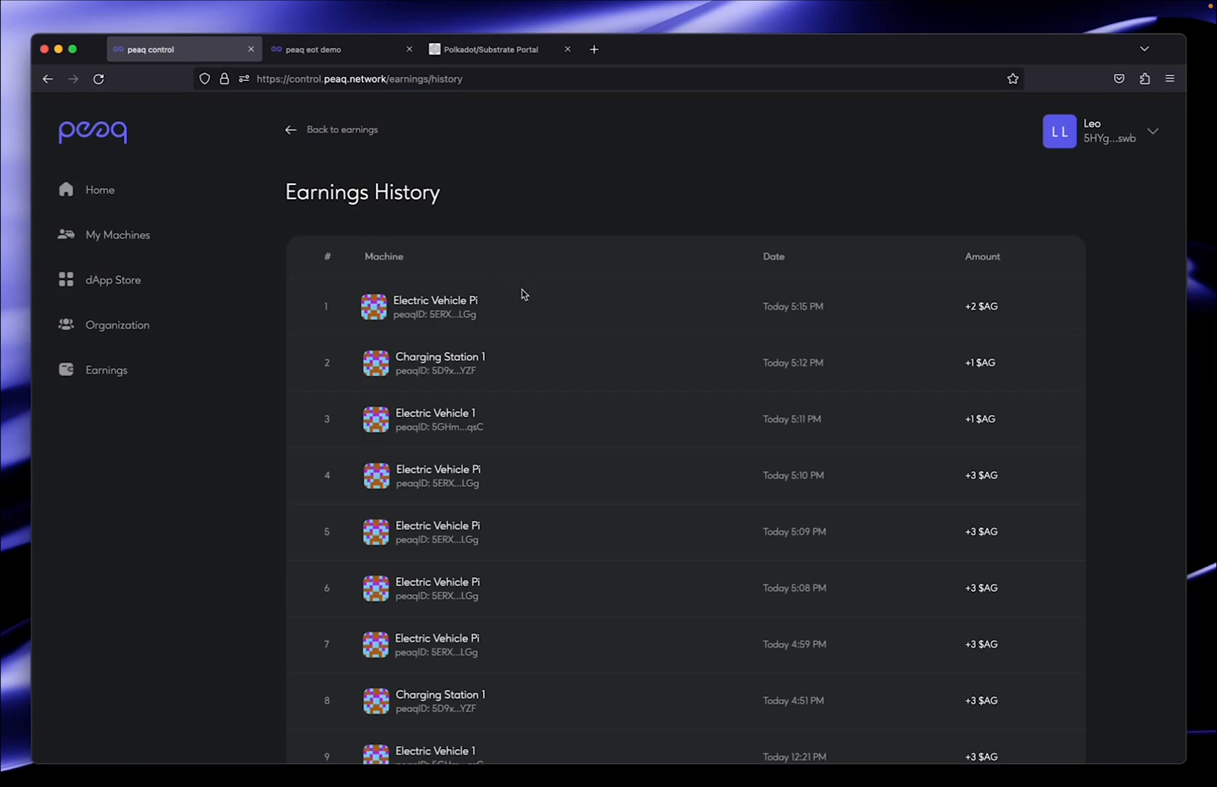
pyautogui.moveTo(974, 320)
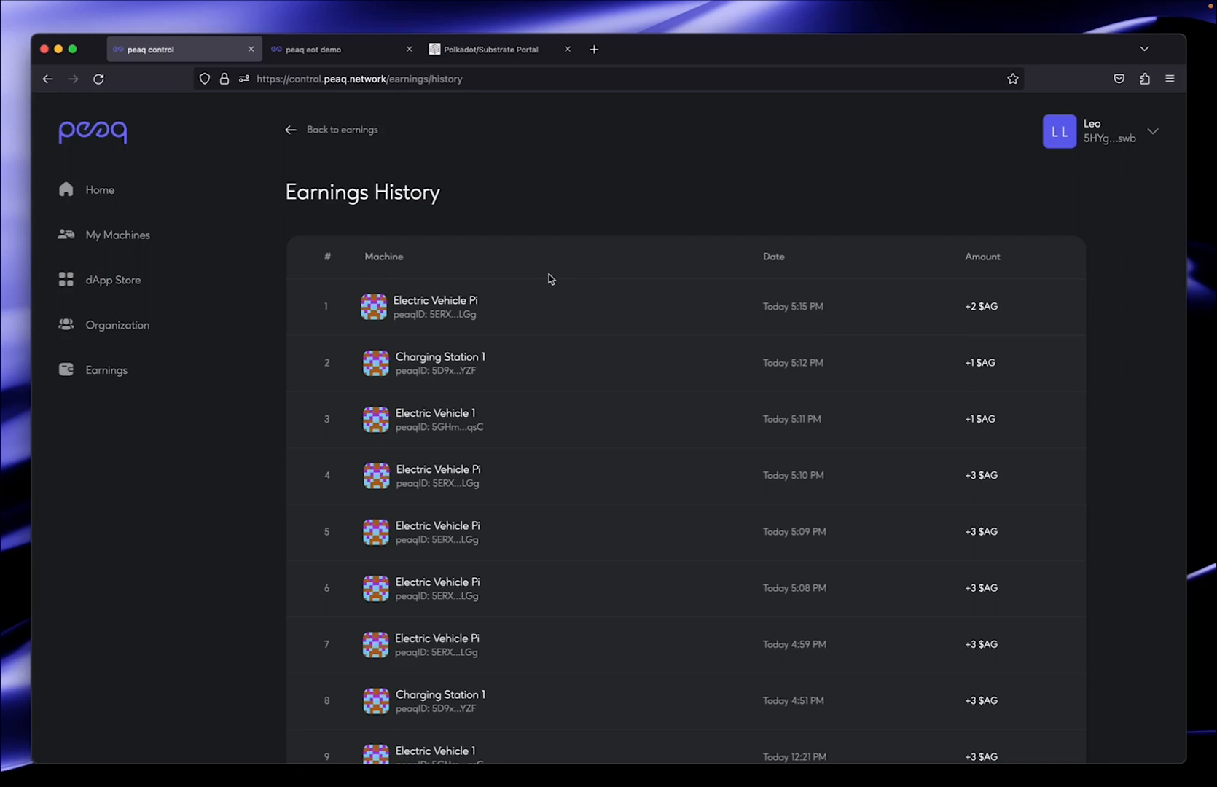
pyautogui.moveTo(490, 321)
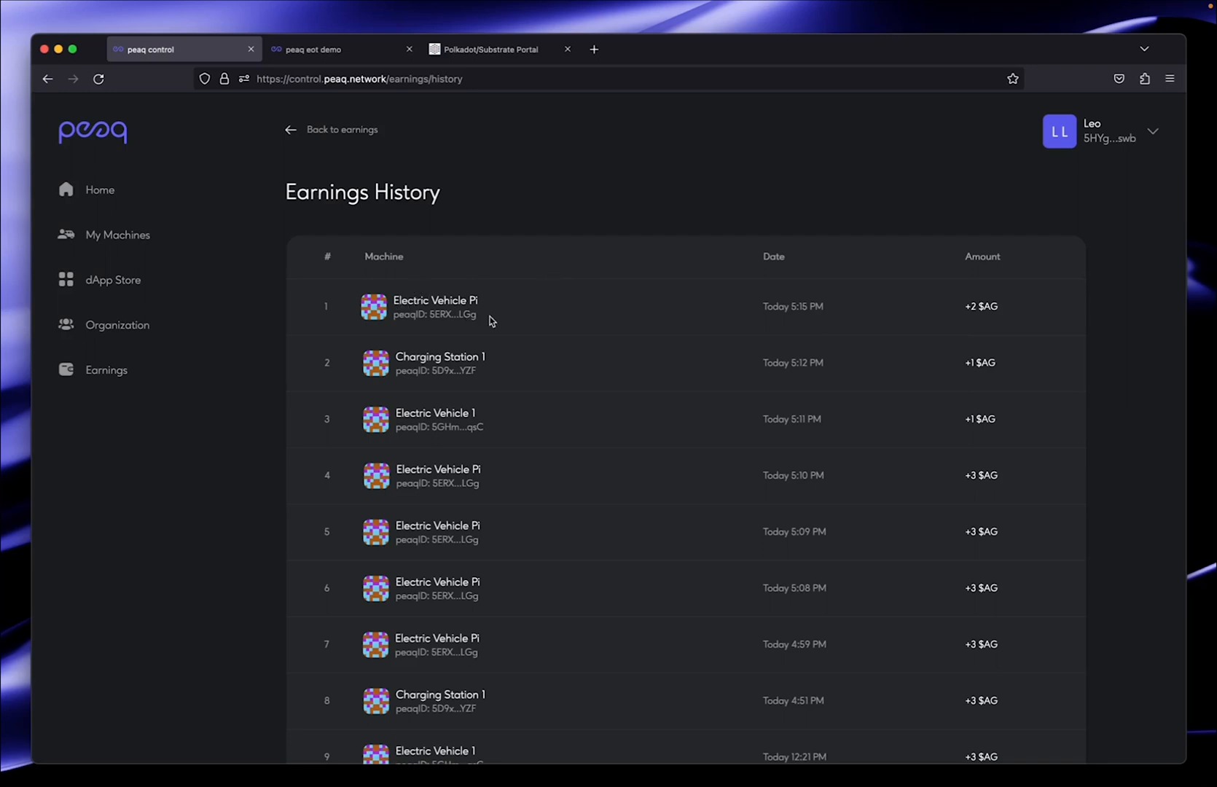